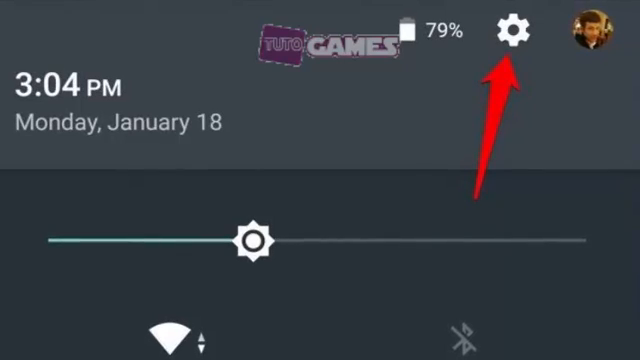
- Pull down Quick Settings to reach the gear icon and enable System UI Tuner
click(514, 28)
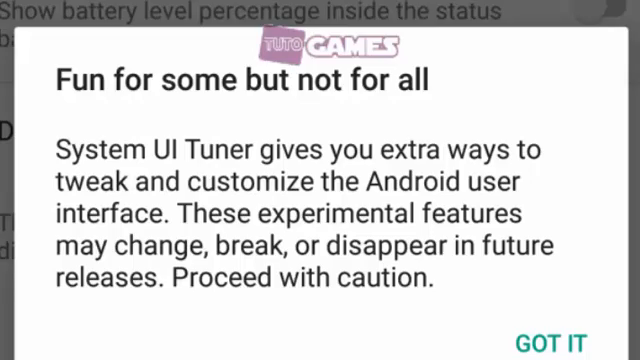
- Accept the experimental-features warning with GOT IT
click(558, 336)
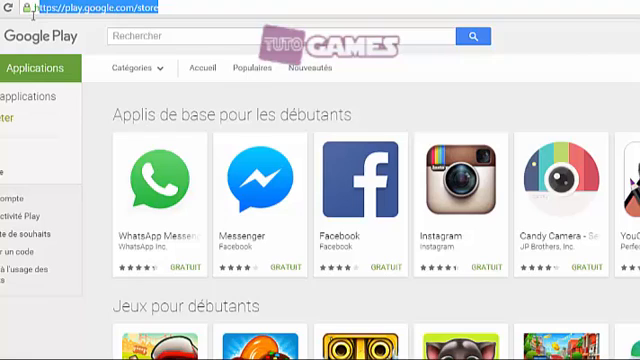
- Search 'Battery Percent Enabler' and show the 'Activateur de pourcentage' app page
text(Battery Percent Enabler)
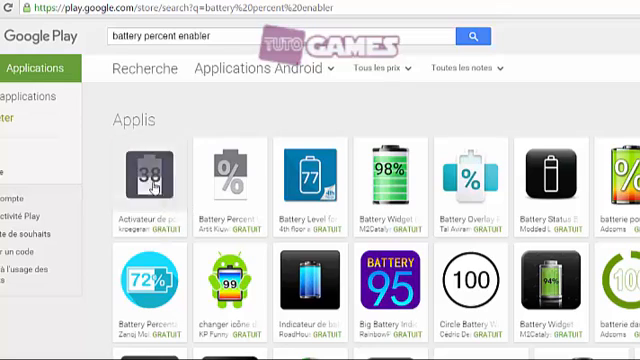
click(152, 180)
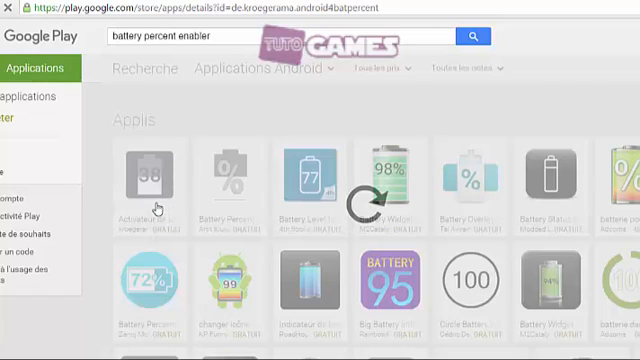
click(144, 180)
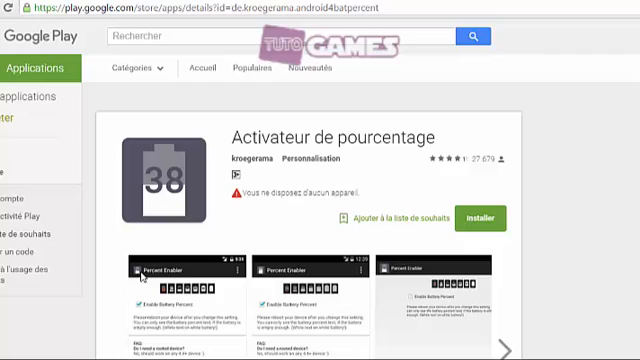